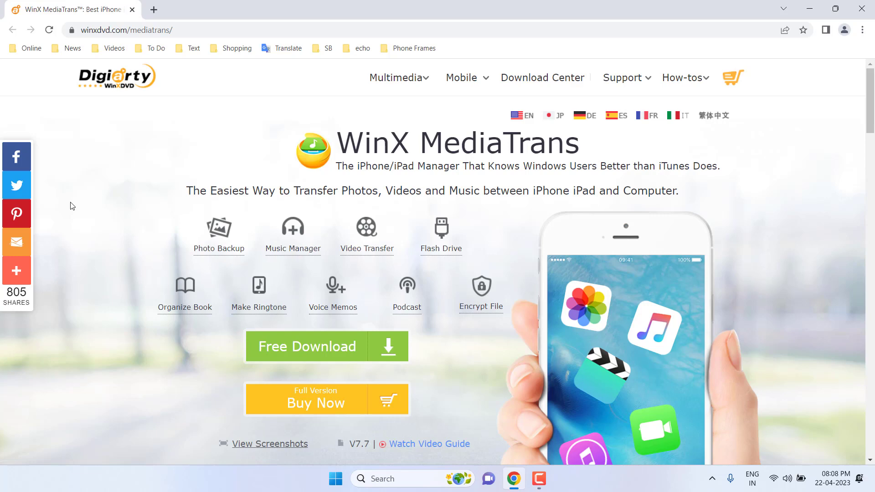
pyautogui.moveTo(812, 8)
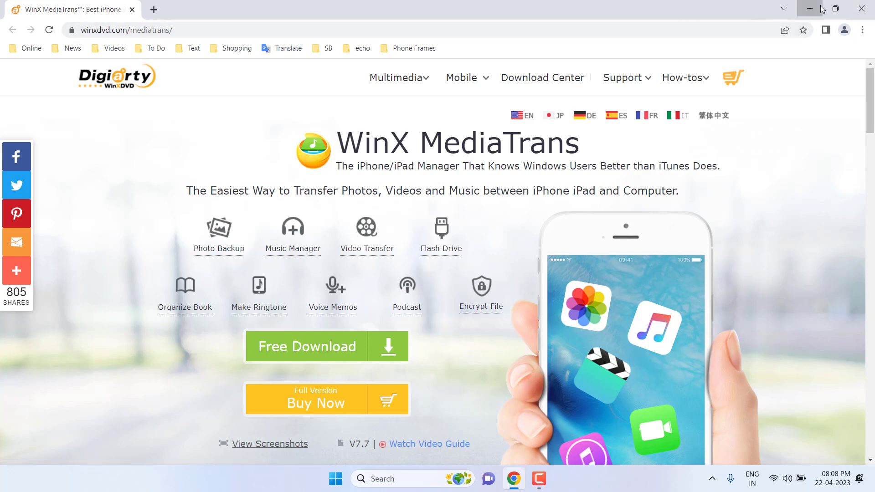
# - Minimize the Chrome window so the desktop and its WinX MediaTrans shortcut are showing
pyautogui.click(809, 8)
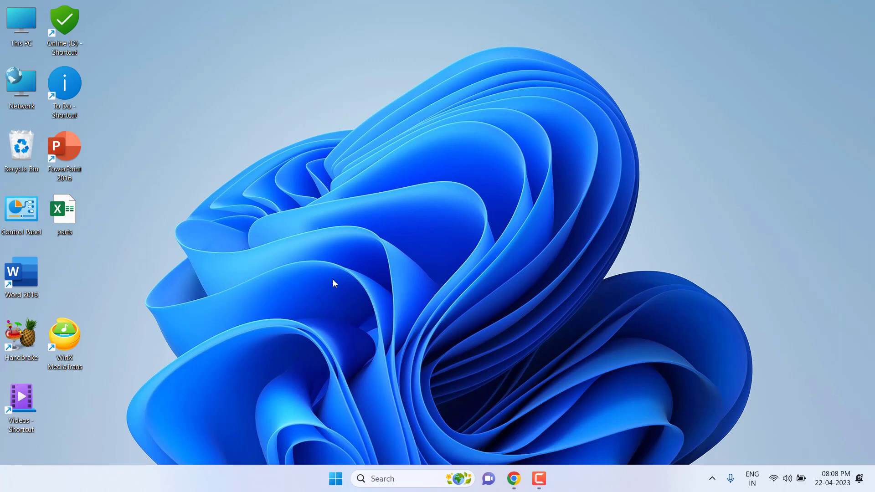
pyautogui.moveTo(123, 339)
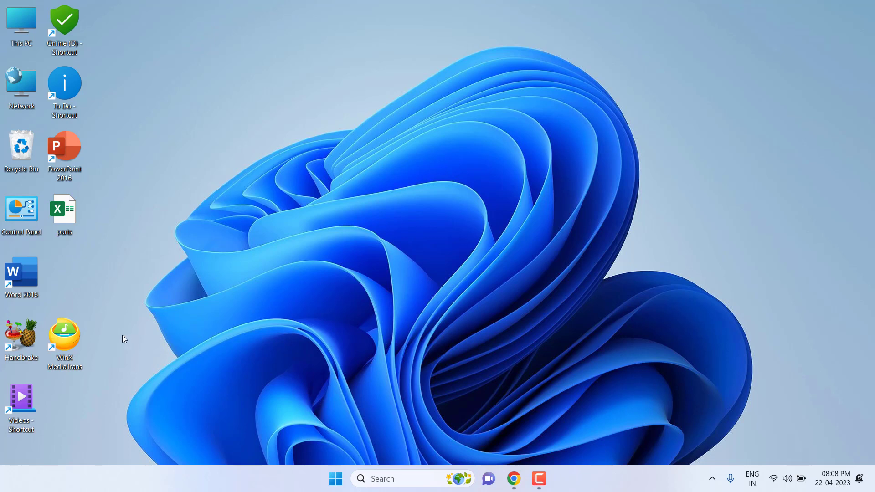
pyautogui.moveTo(70, 345)
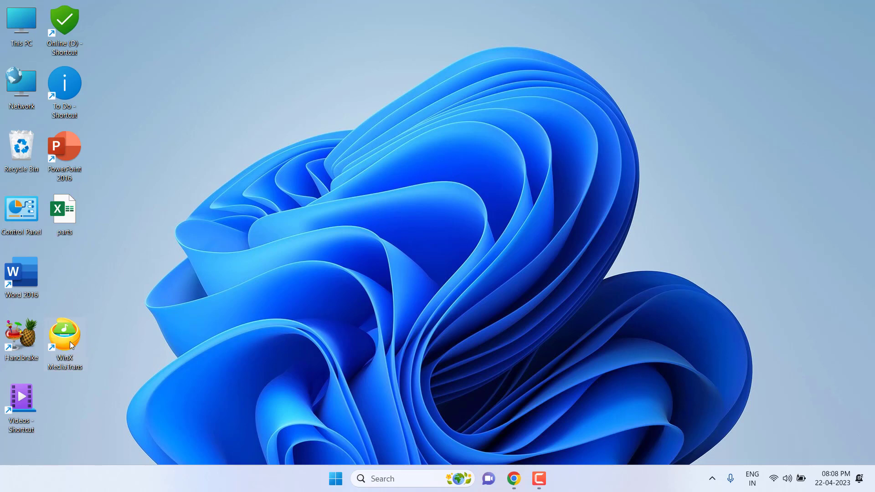
# - Launch WinX MediaTrans from the desktop shortcut and reach the gear options once the update check finishes
pyautogui.doubleClick(64, 337)
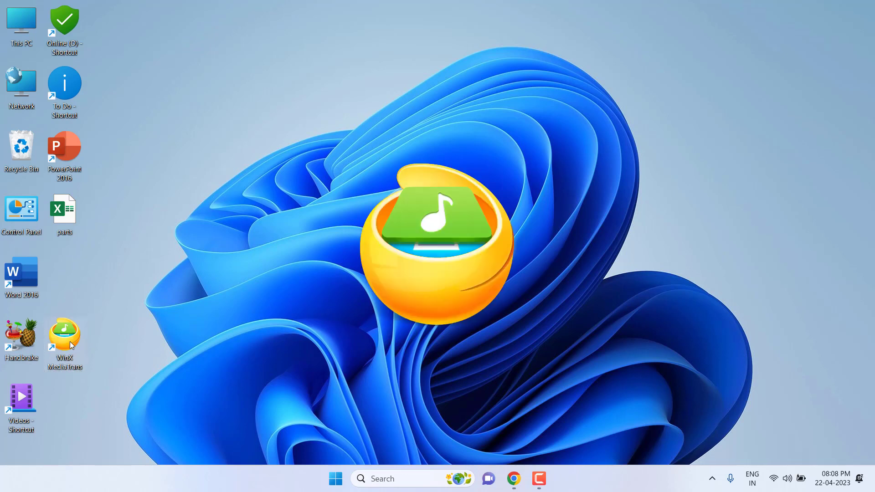
pyautogui.doubleClick(64, 336)
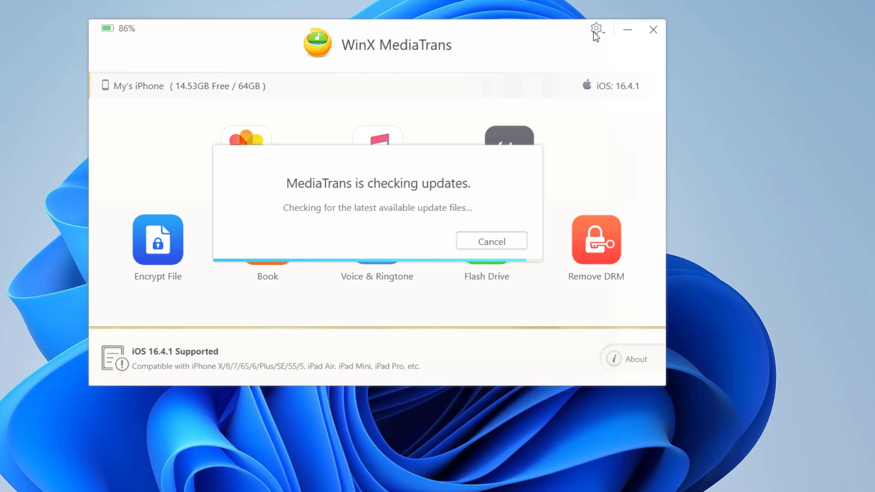
pyautogui.click(491, 240)
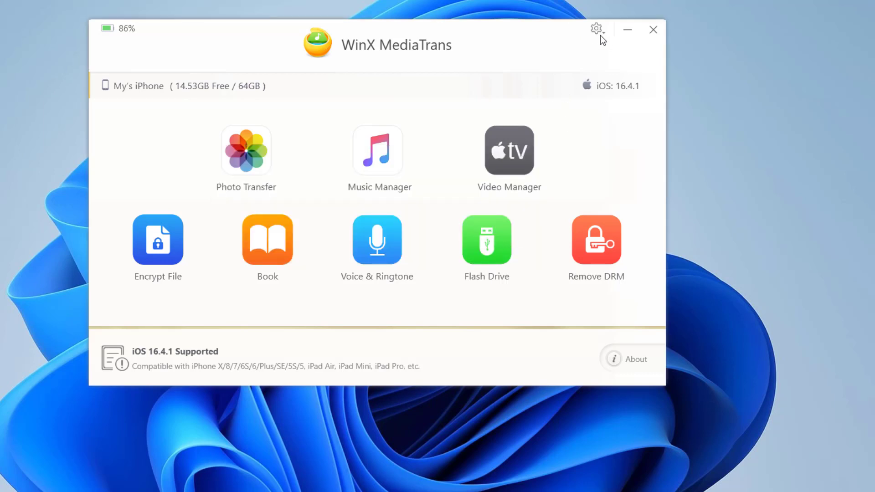
# - In Settings, change the Photo export path to the Desktop folder
pyautogui.click(596, 29)
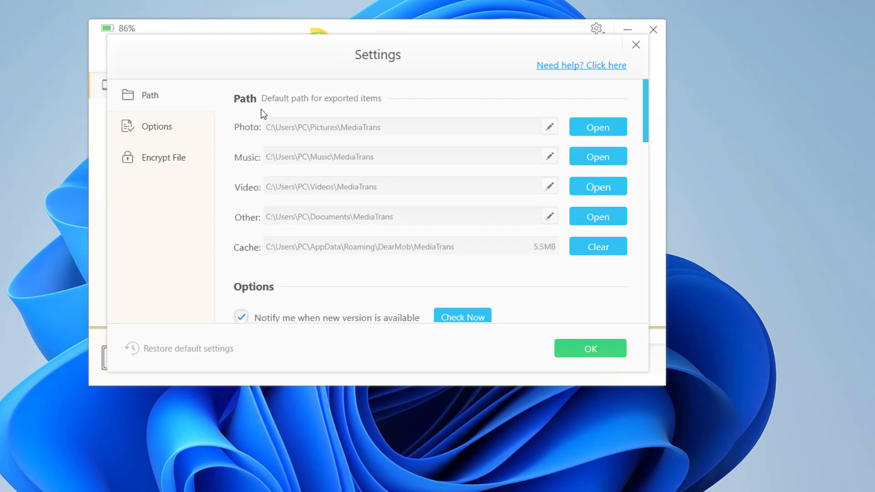
pyautogui.moveTo(317, 109)
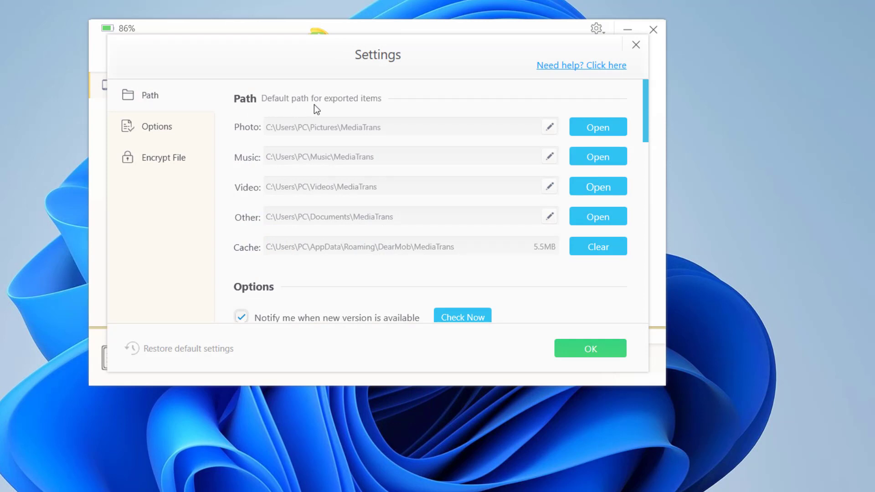
pyautogui.moveTo(323, 132)
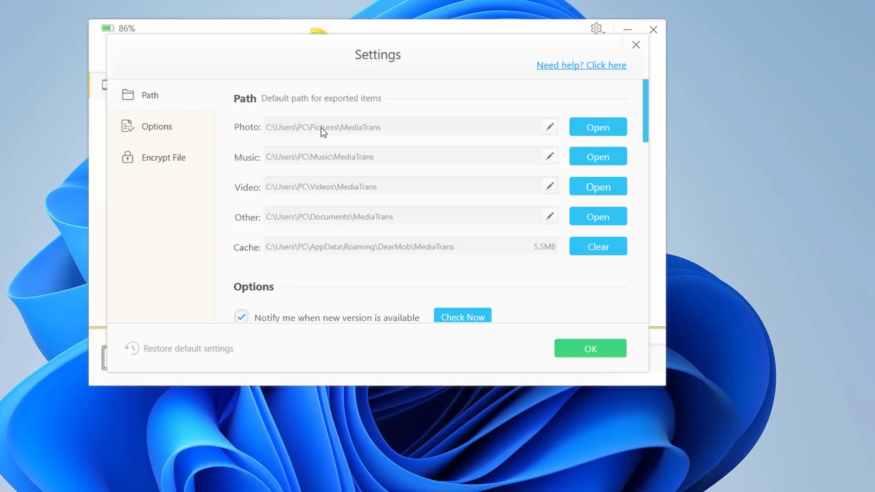
pyautogui.moveTo(588, 144)
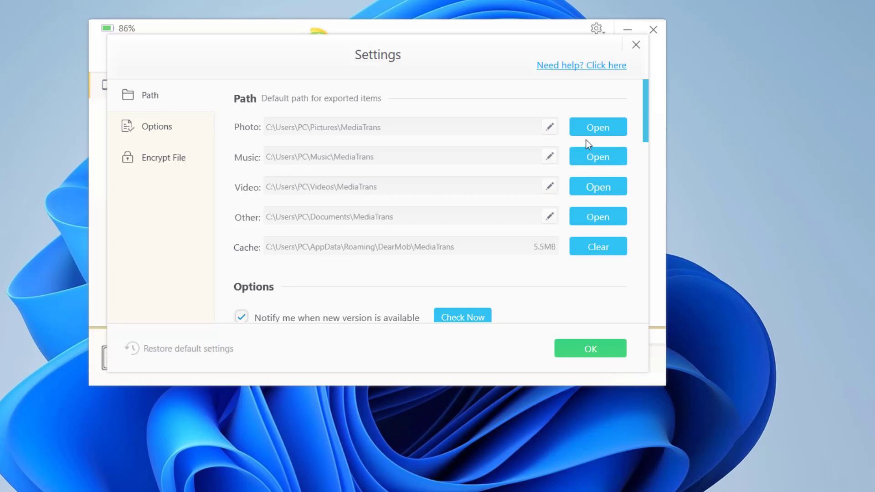
pyautogui.click(597, 216)
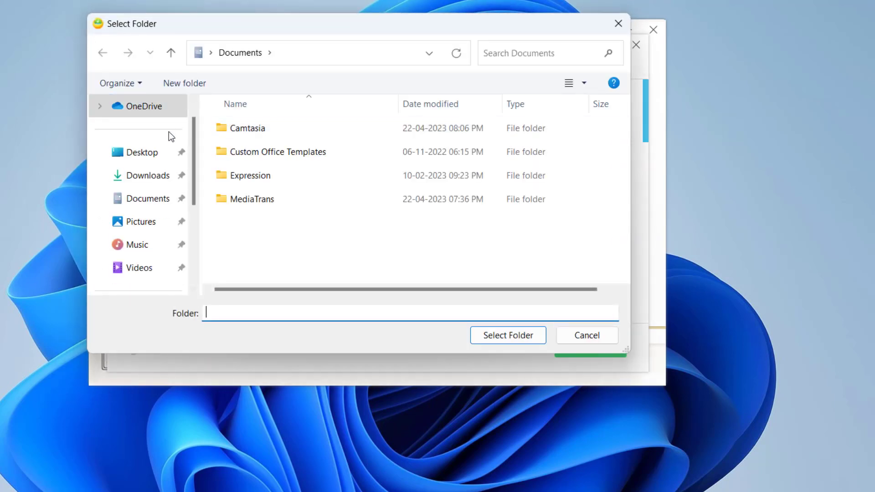
pyautogui.click(586, 335)
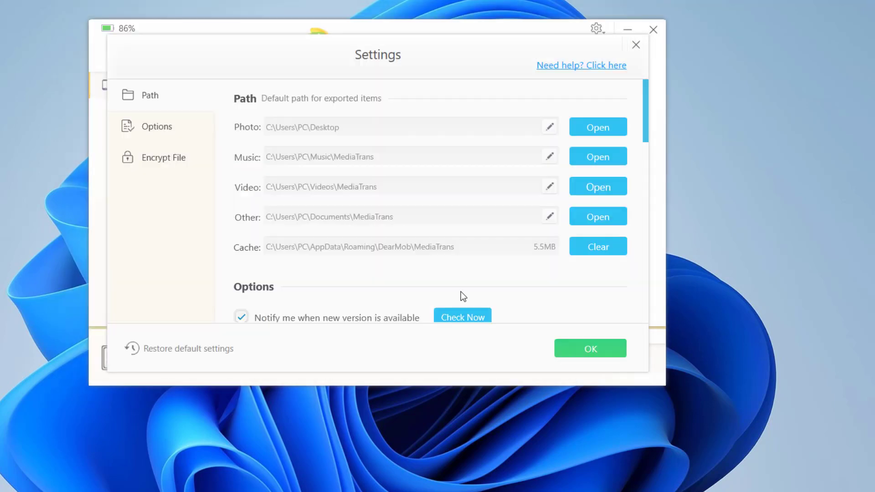
pyautogui.scroll(-3)
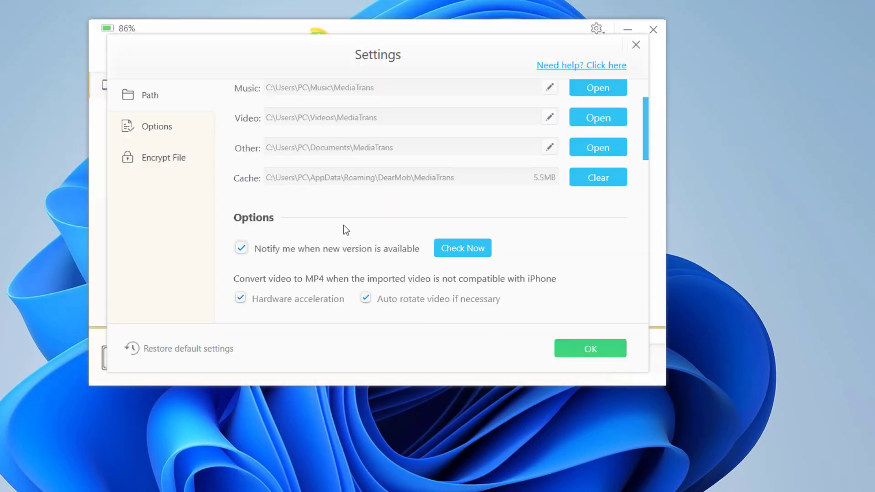
pyautogui.moveTo(274, 257)
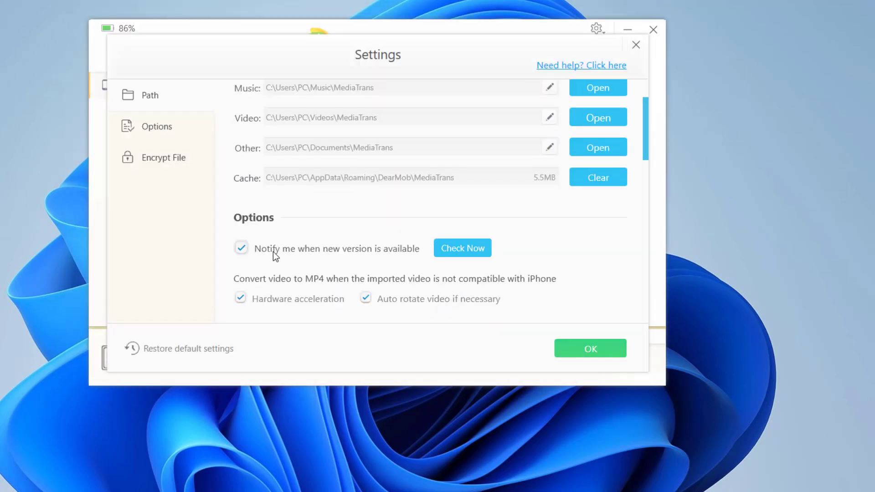
pyautogui.moveTo(306, 249)
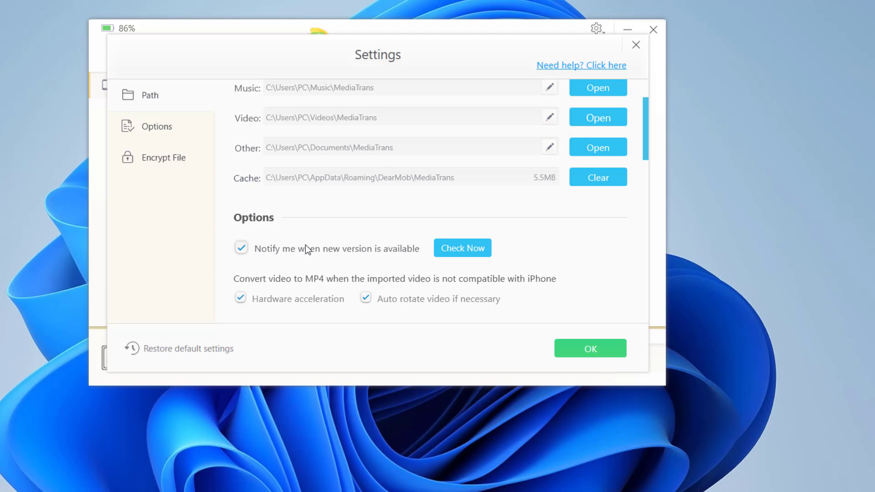
pyautogui.scroll(-3)
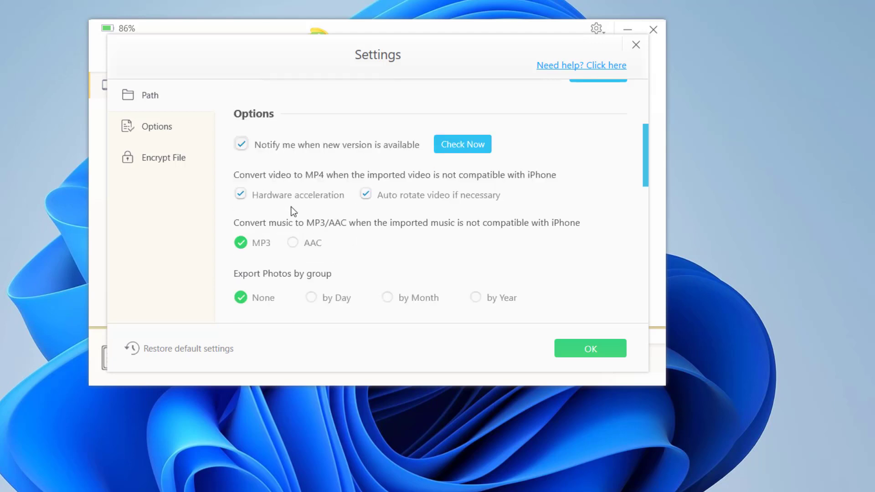
pyautogui.scroll(-3)
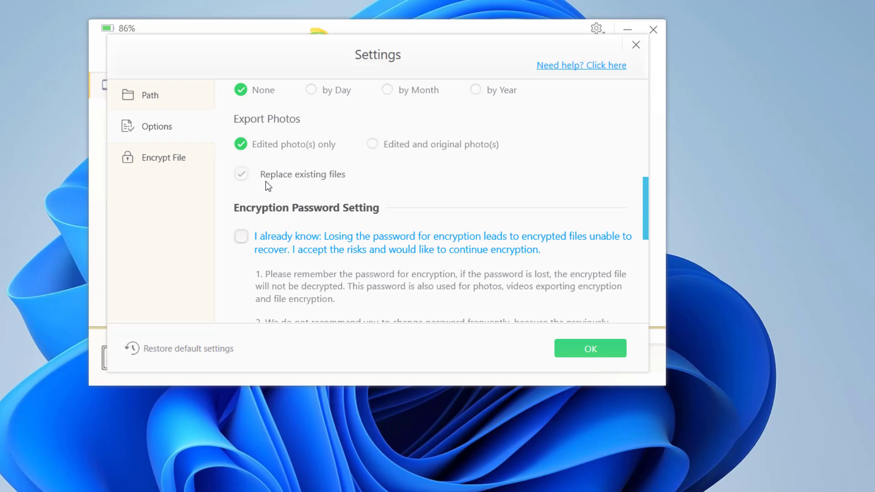
pyautogui.scroll(-3)
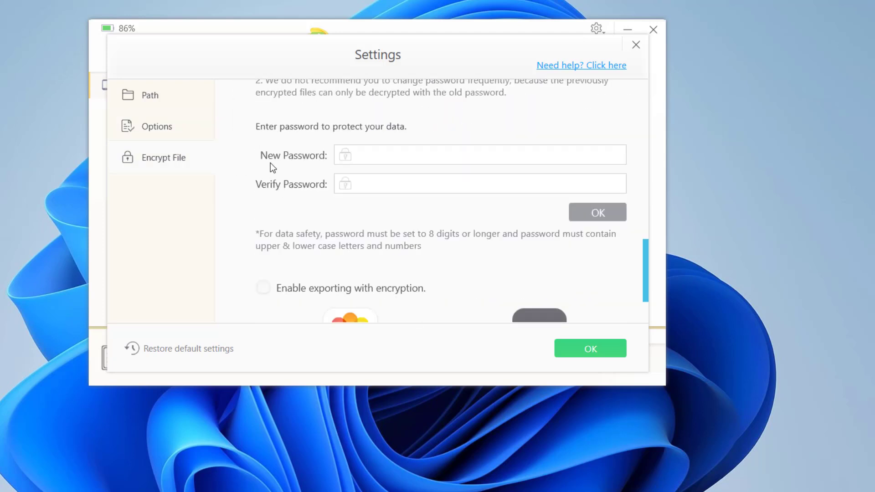
pyautogui.moveTo(555, 335)
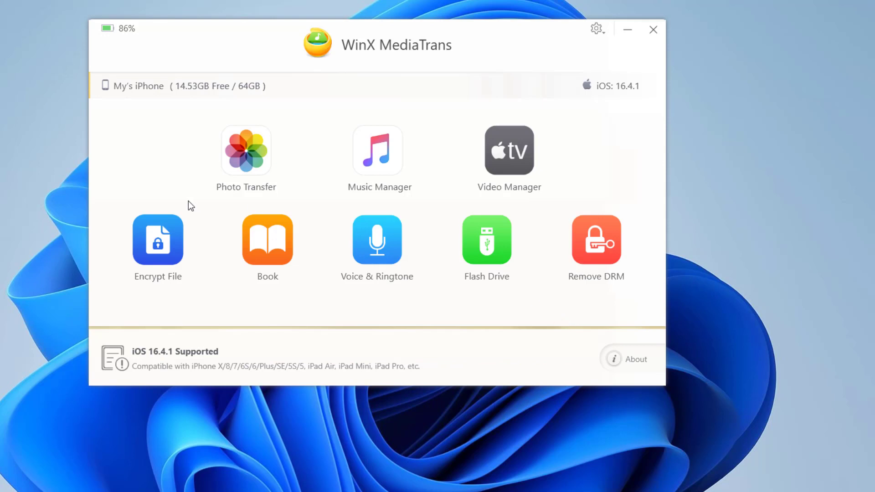
pyautogui.moveTo(175, 191)
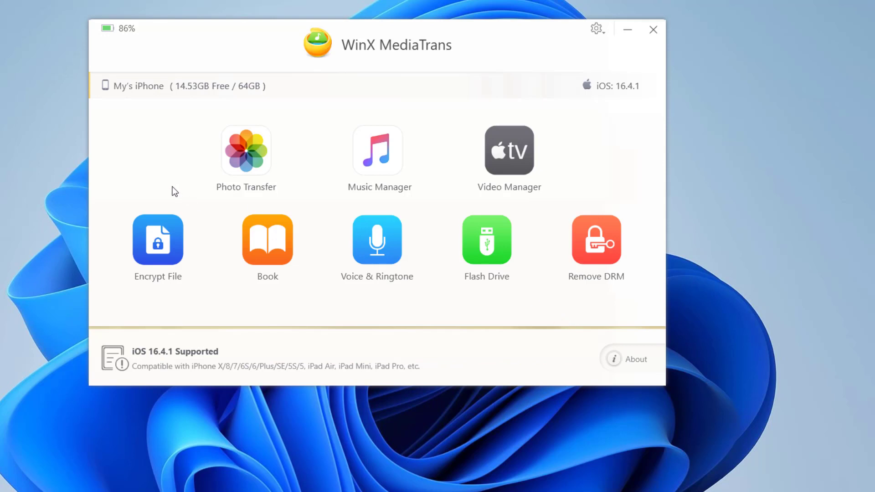
pyautogui.moveTo(167, 193)
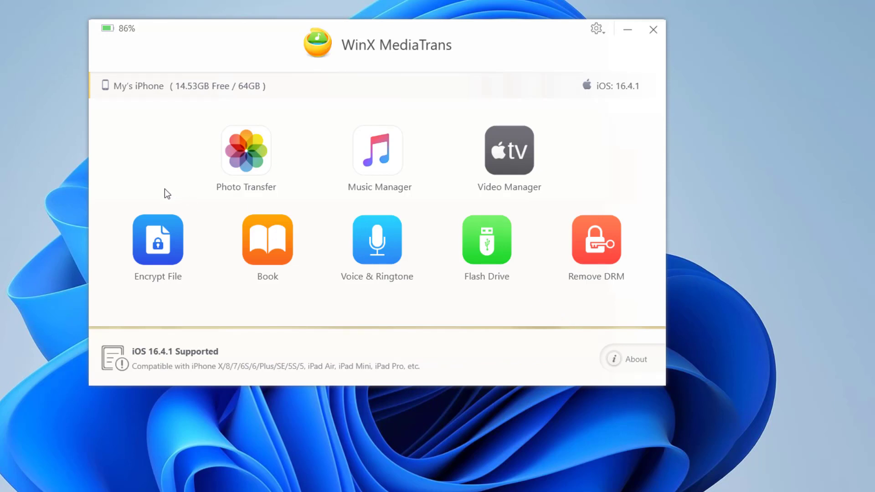
pyautogui.moveTo(245, 151)
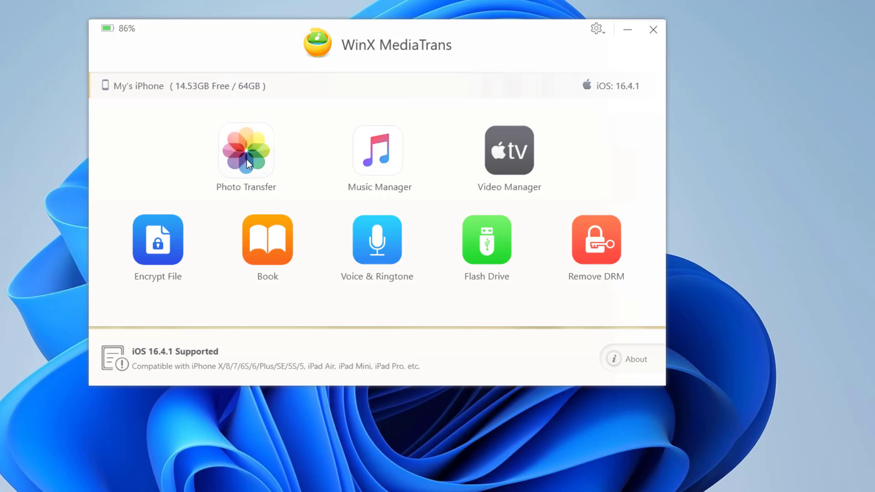
# - Enter Photo Transfer to list the iPhone's albums and Camera Roll photos
pyautogui.click(245, 150)
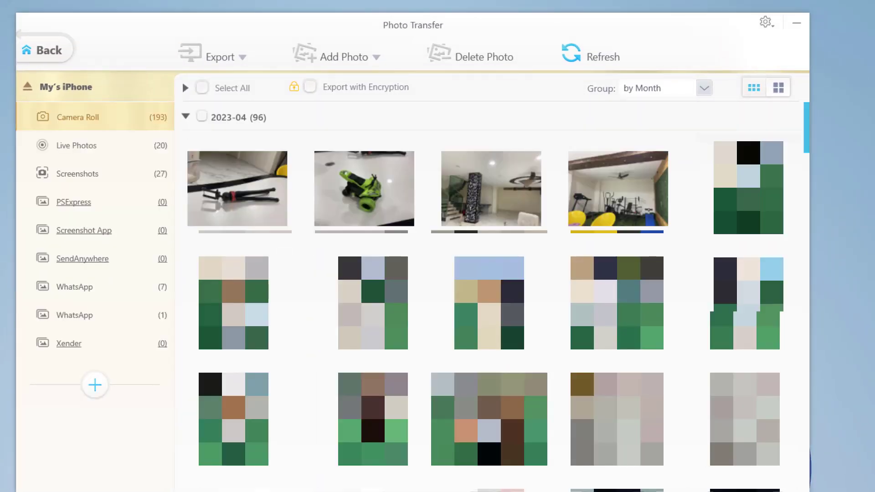
# - Export the three checked Camera Roll photos to the Desktop via Export HEIC to JPG
pyautogui.click(237, 188)
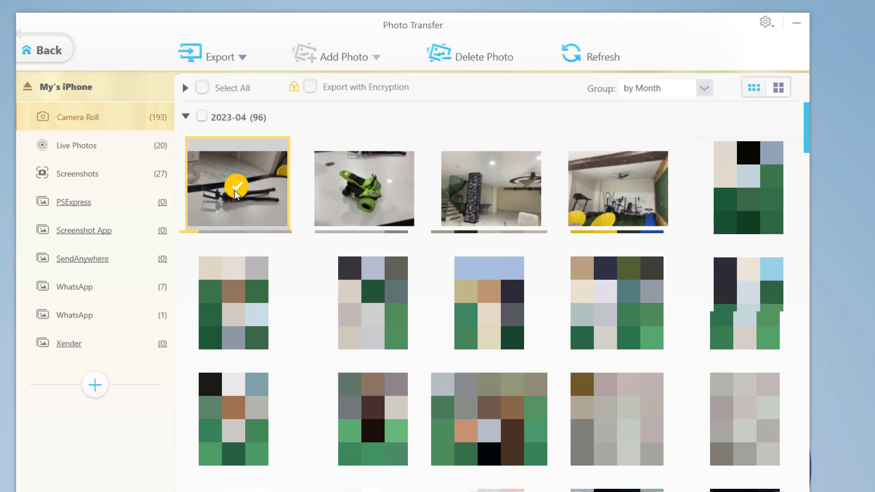
pyautogui.moveTo(364, 187)
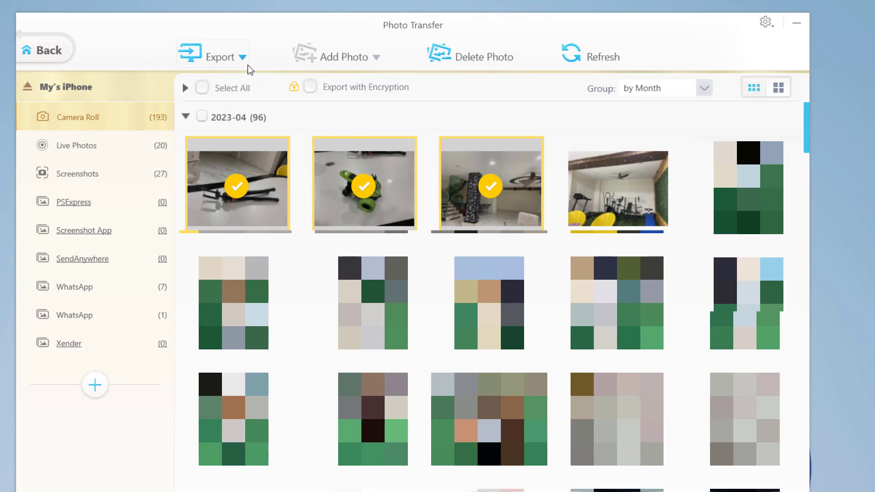
pyautogui.click(242, 57)
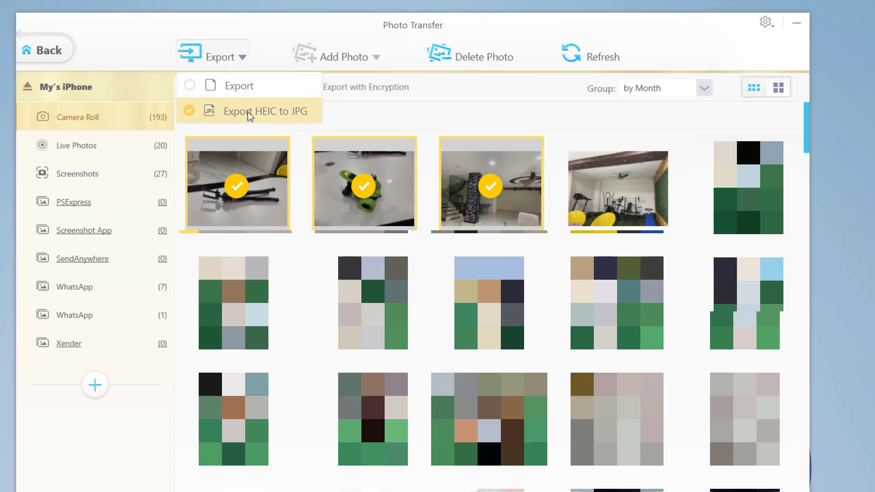
pyautogui.moveTo(226, 115)
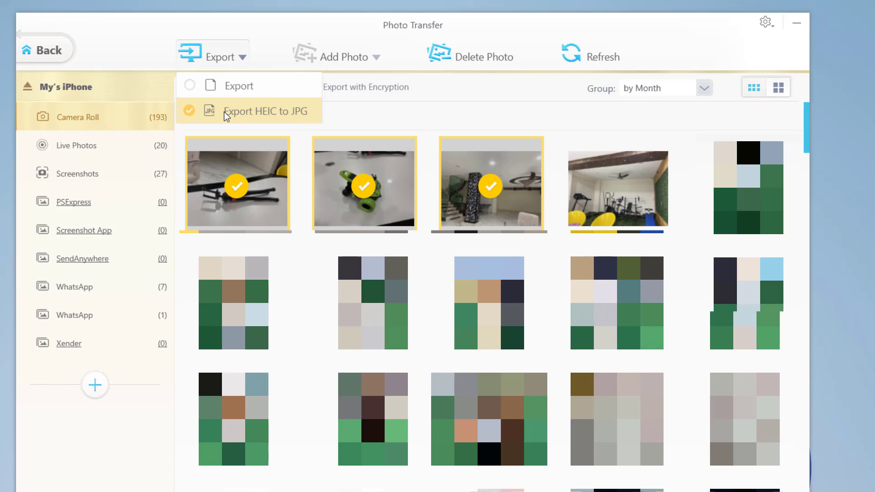
pyautogui.click(267, 111)
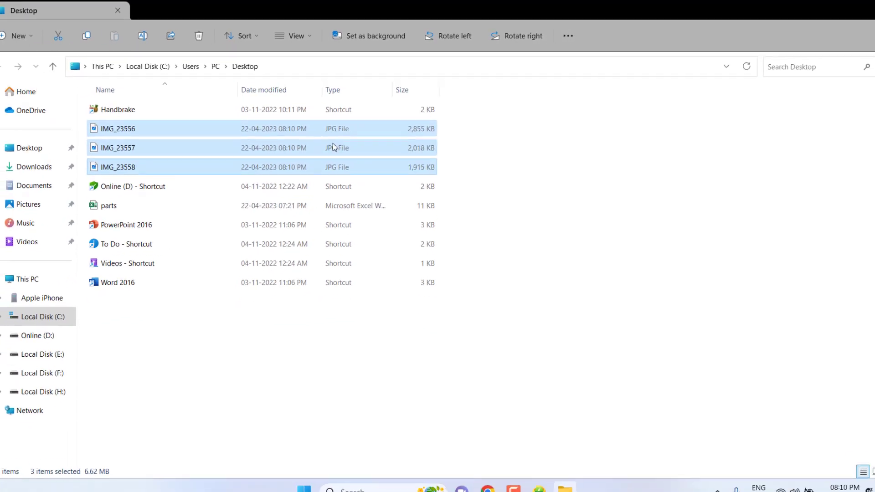
# - Preview IMG_23556 from the Desktop folder in Photos, then close the viewer
pyautogui.click(129, 125)
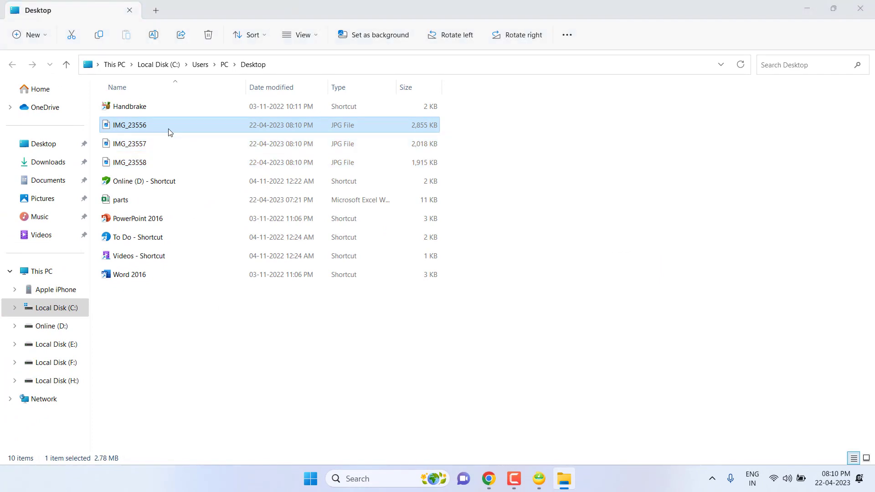
pyautogui.doubleClick(129, 125)
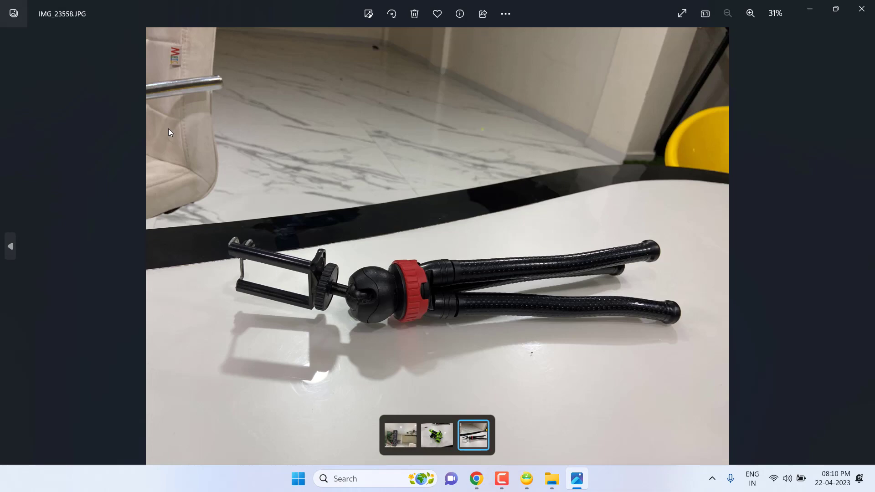
pyautogui.click(399, 435)
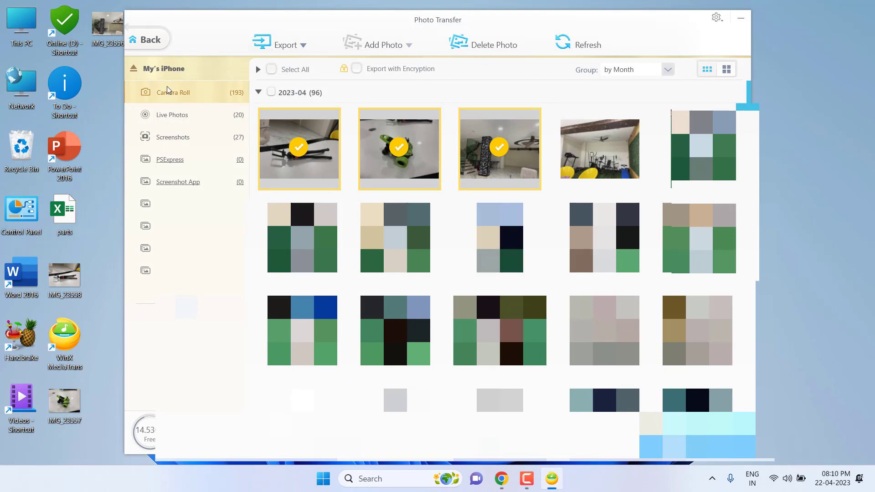
# - Go back from the photo library, check the empty Music Manager, and return to the home screen
pyautogui.click(150, 40)
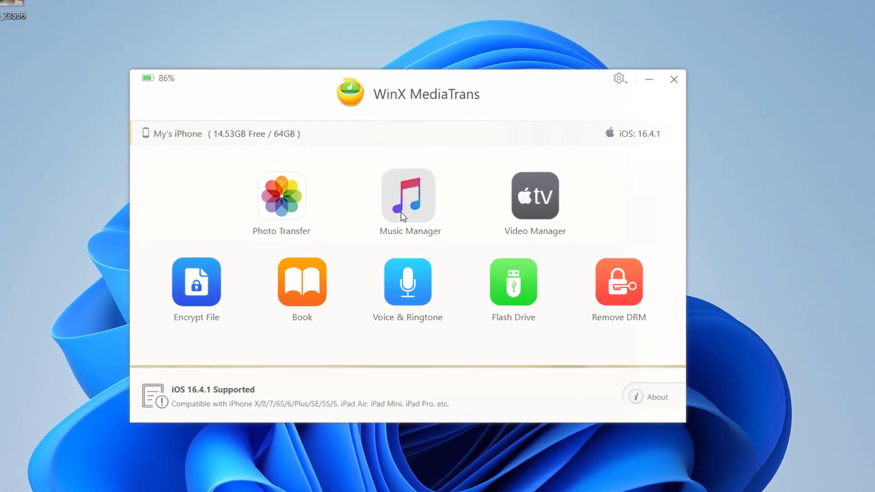
pyautogui.click(409, 195)
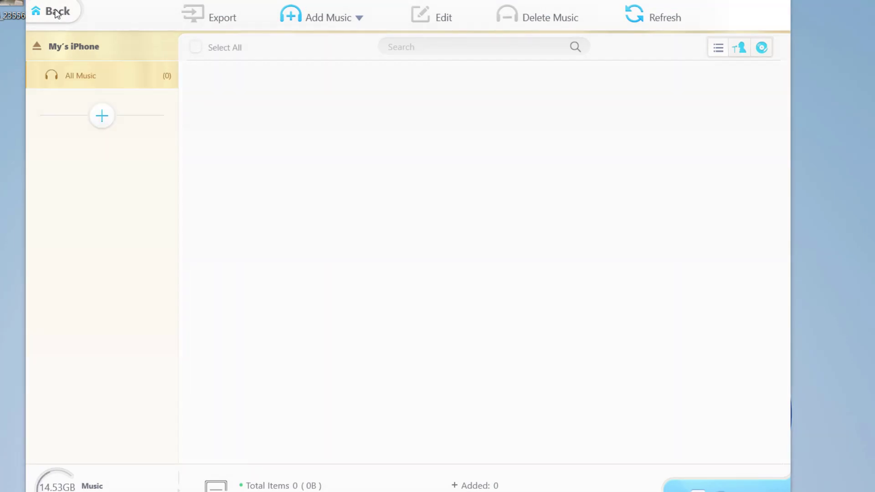
pyautogui.click(53, 12)
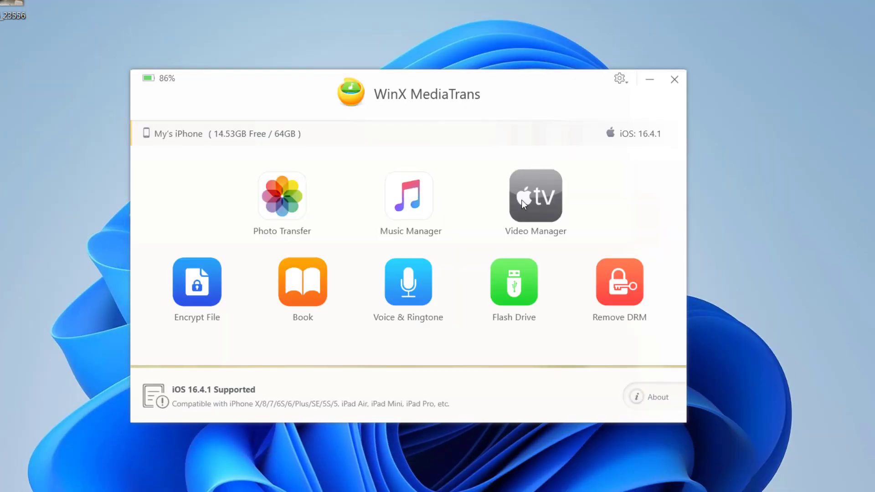
# - In Video Manager, export recorded videos IMG_2974 and IMG_3053 to the Videos\MediaTrans folder and confirm
pyautogui.click(535, 195)
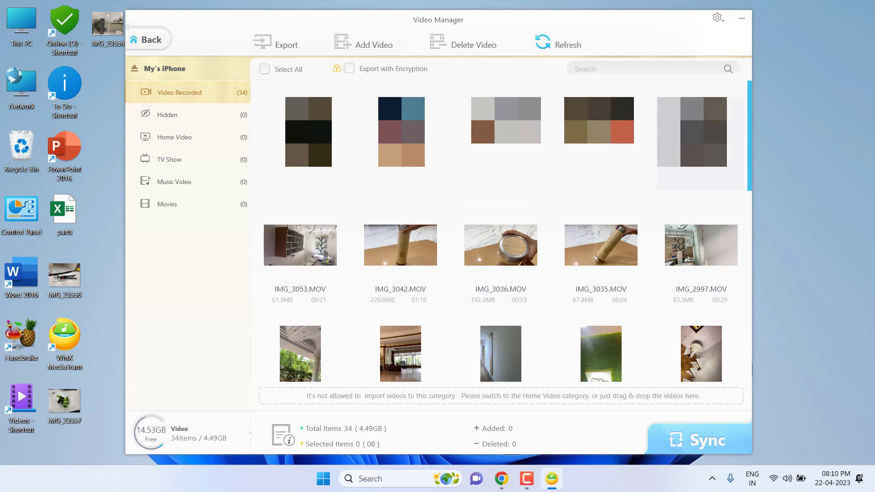
pyautogui.click(400, 244)
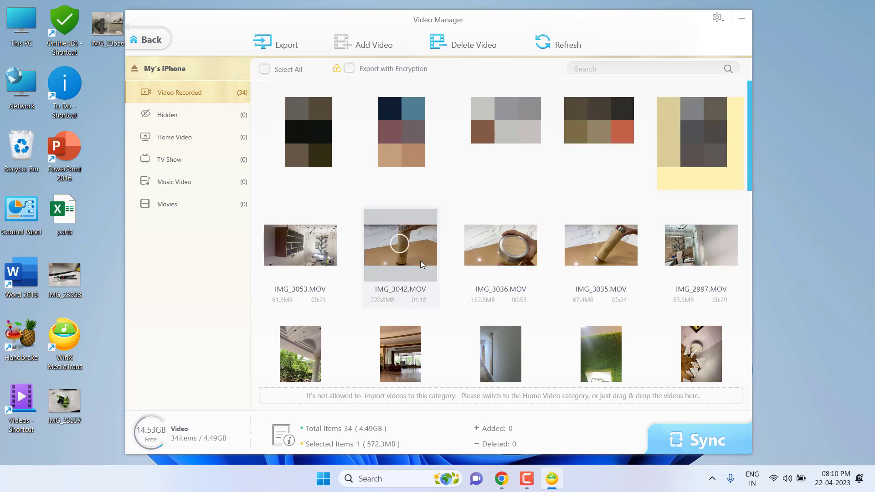
pyautogui.click(300, 244)
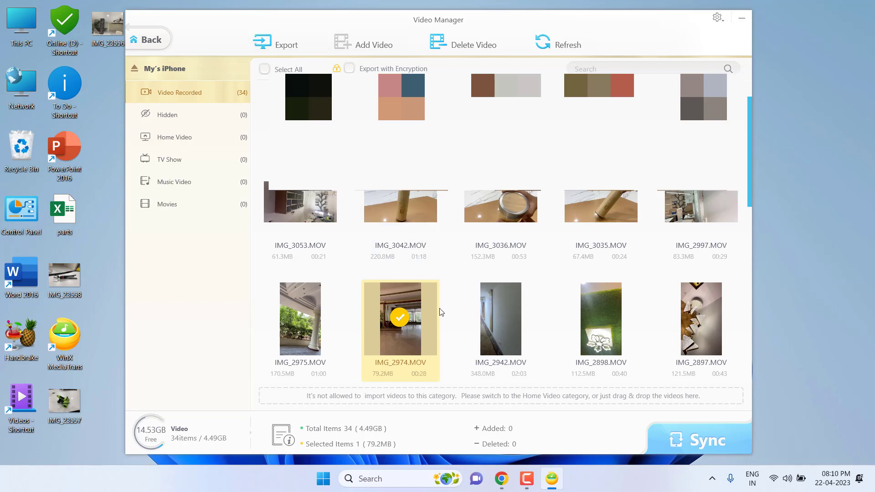
pyautogui.click(300, 205)
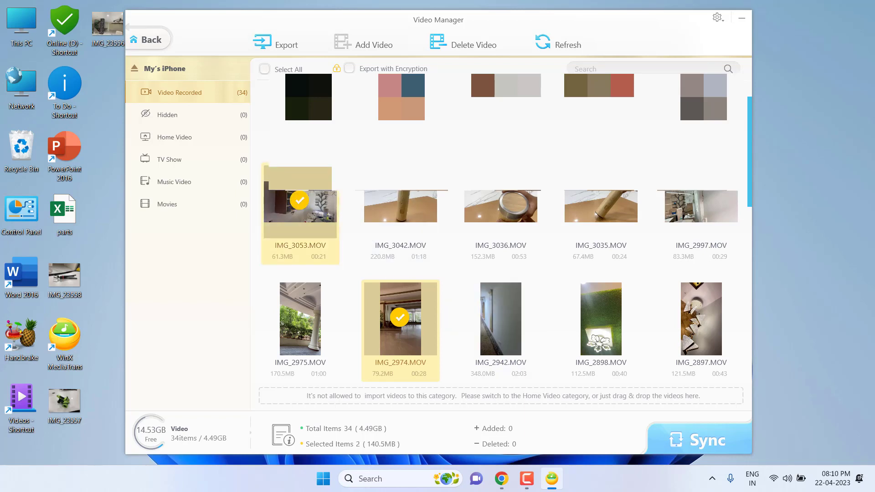
pyautogui.click(285, 45)
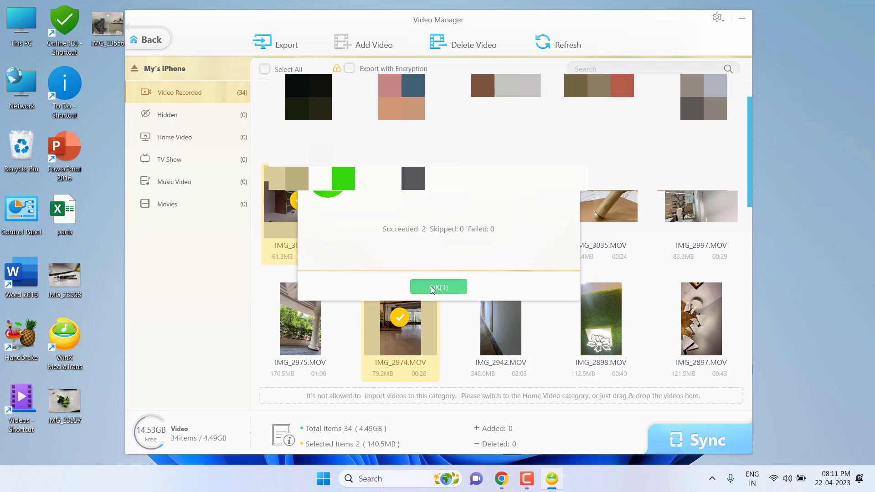
pyautogui.click(439, 288)
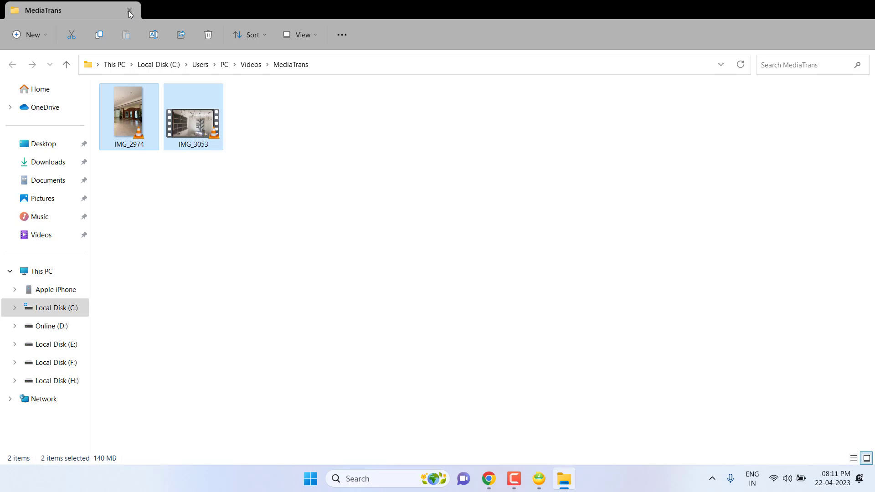
pyautogui.moveTo(55, 44)
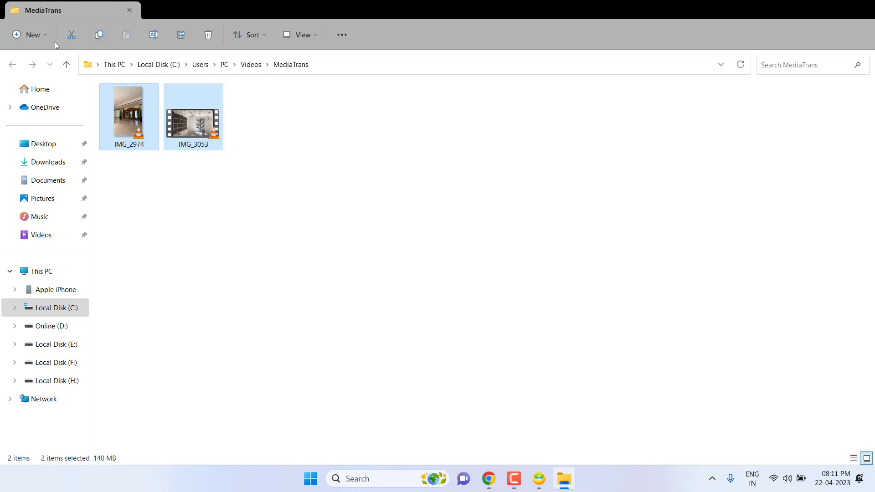
pyautogui.moveTo(260, 83)
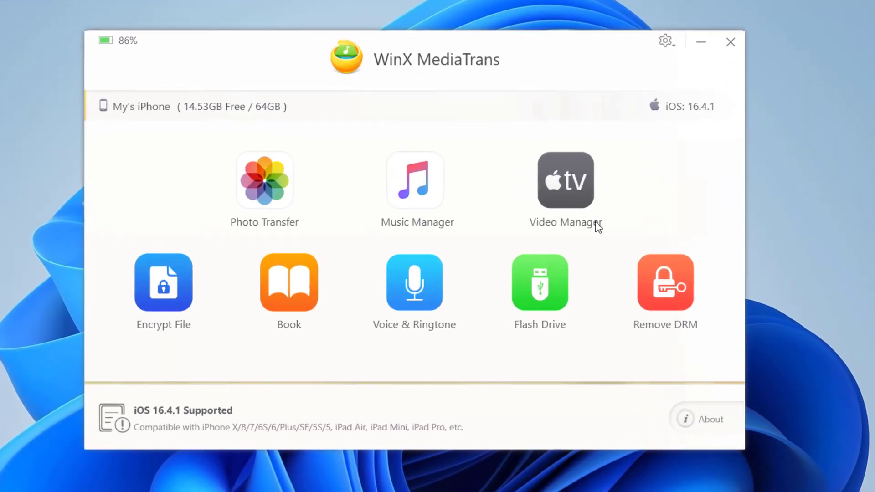
pyautogui.moveTo(163, 282)
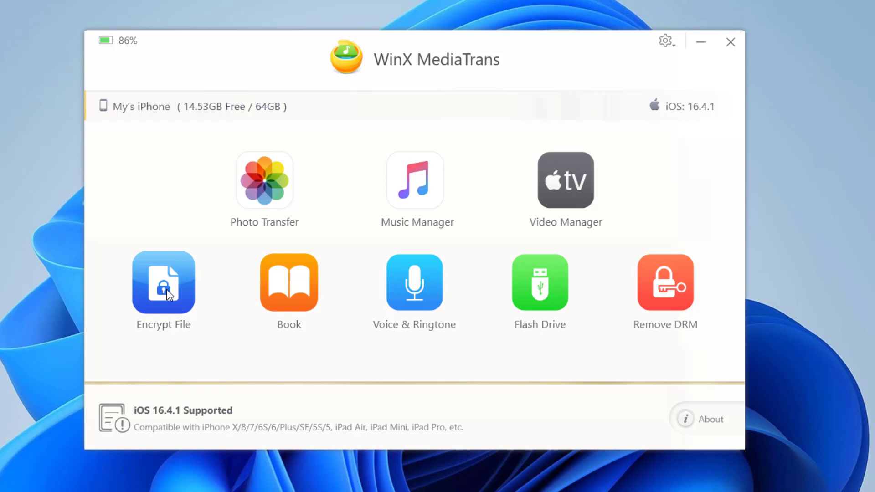
pyautogui.moveTo(371, 368)
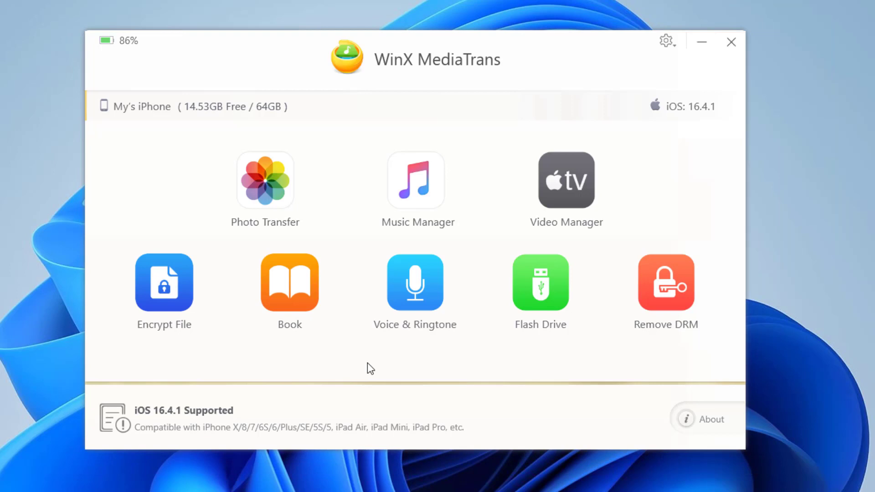
pyautogui.moveTo(416, 284)
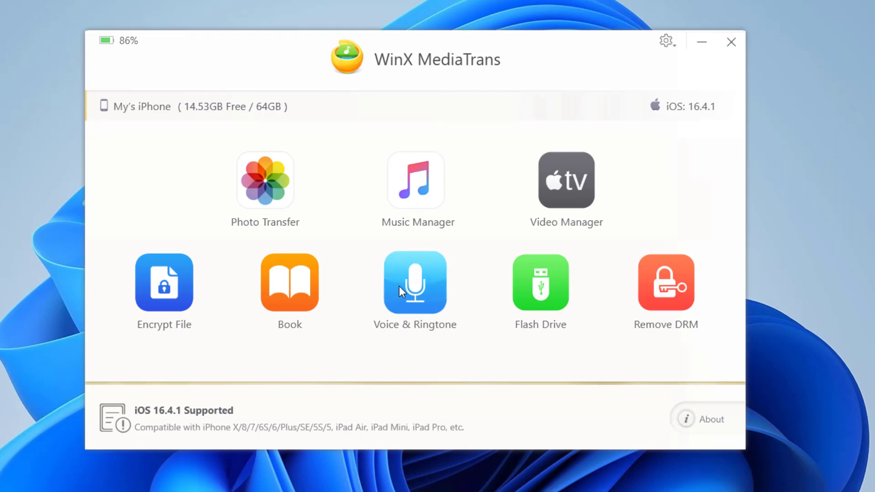
pyautogui.click(415, 282)
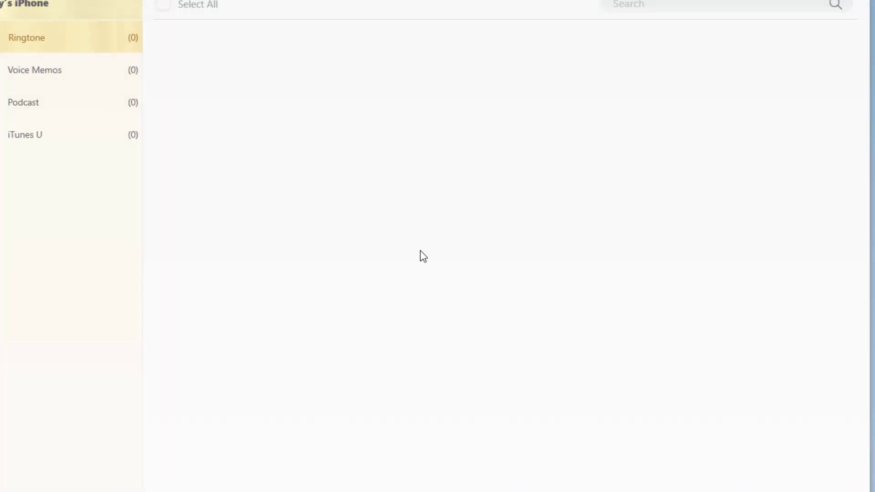
pyautogui.moveTo(414, 252)
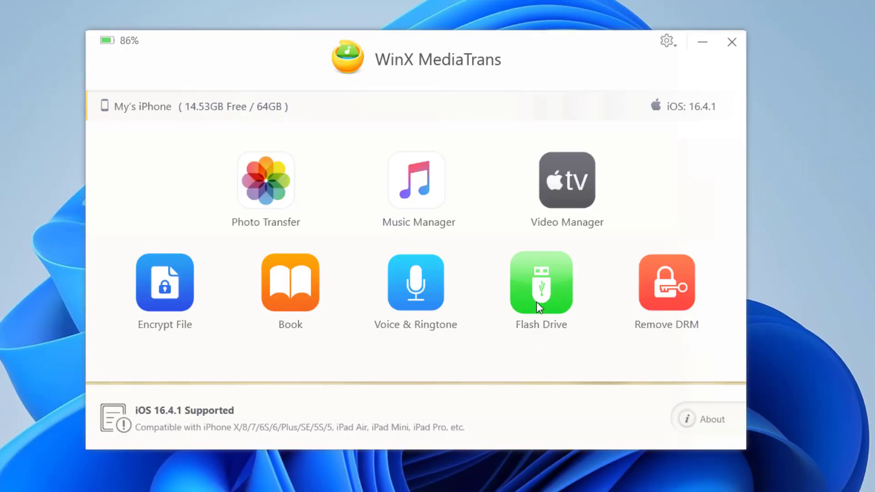
pyautogui.moveTo(660, 320)
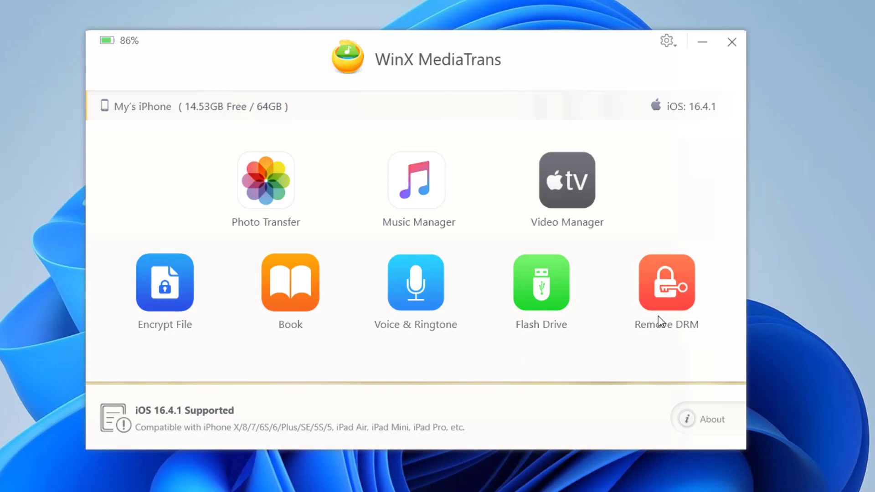
pyautogui.moveTo(287, 229)
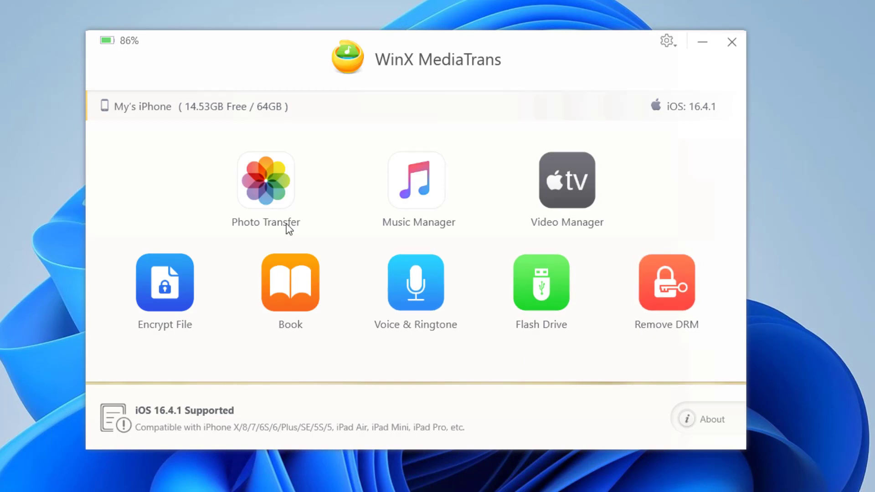
pyautogui.moveTo(168, 190)
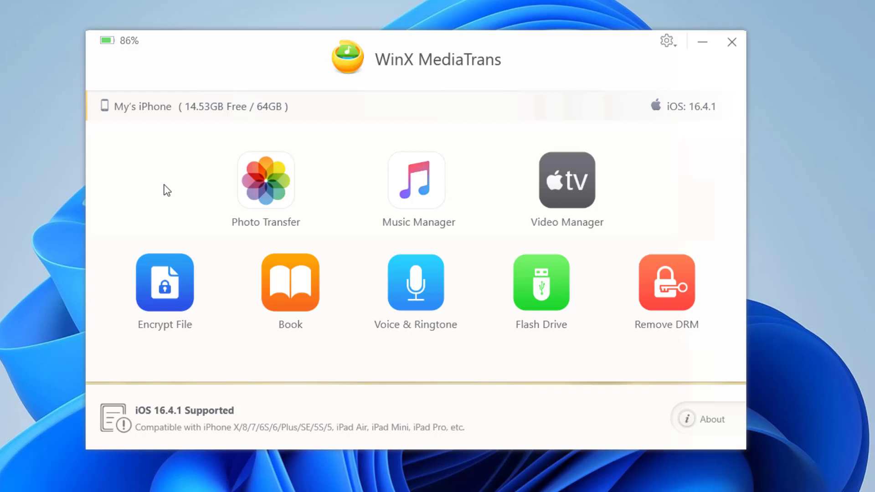
pyautogui.moveTo(190, 186)
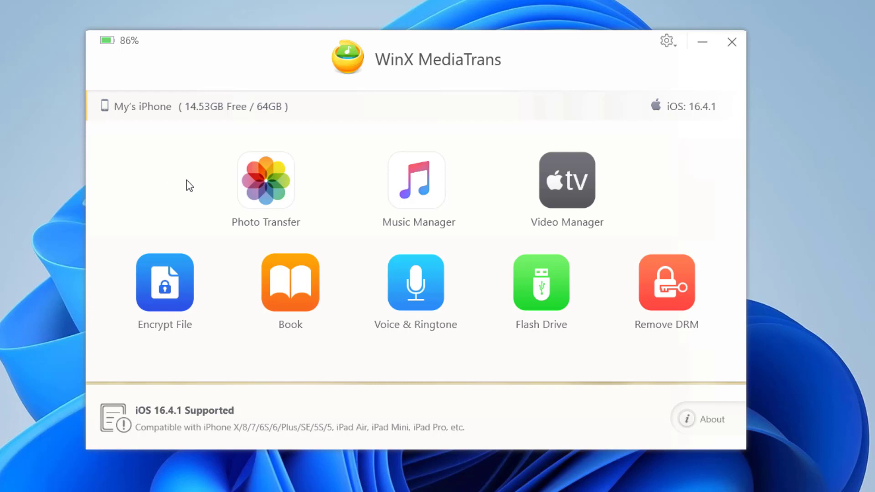